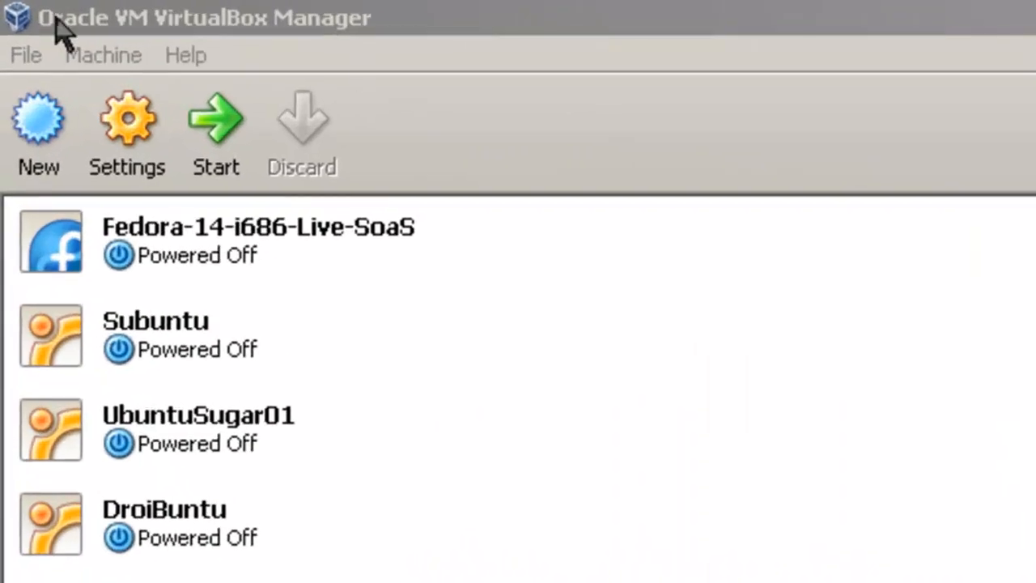
Step: Show the Default Machine Folder options in VirtualBox's General preferences
{"action": "left_click", "coordinate": [28, 54]}
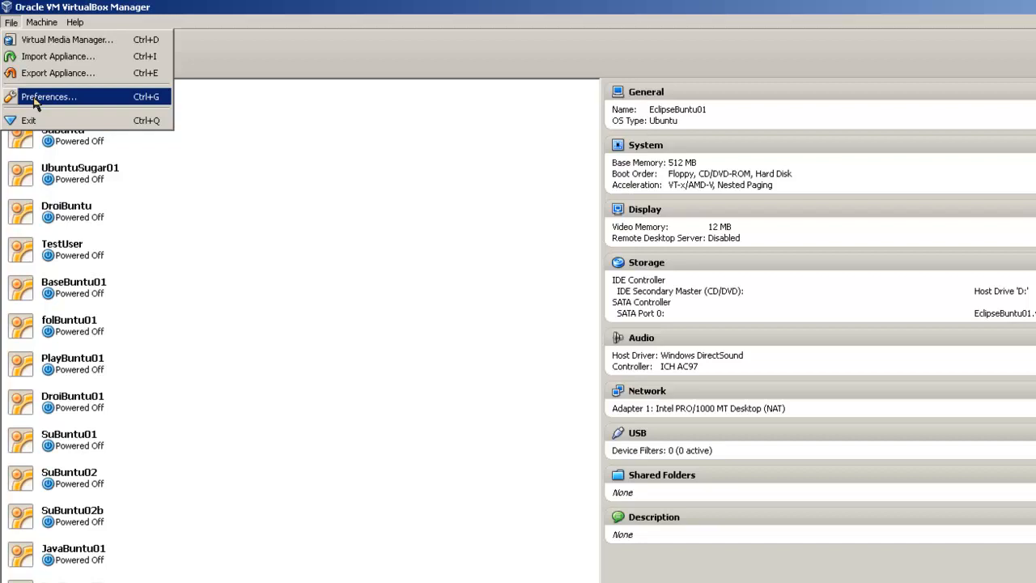
{"action": "left_click", "coordinate": [48, 97]}
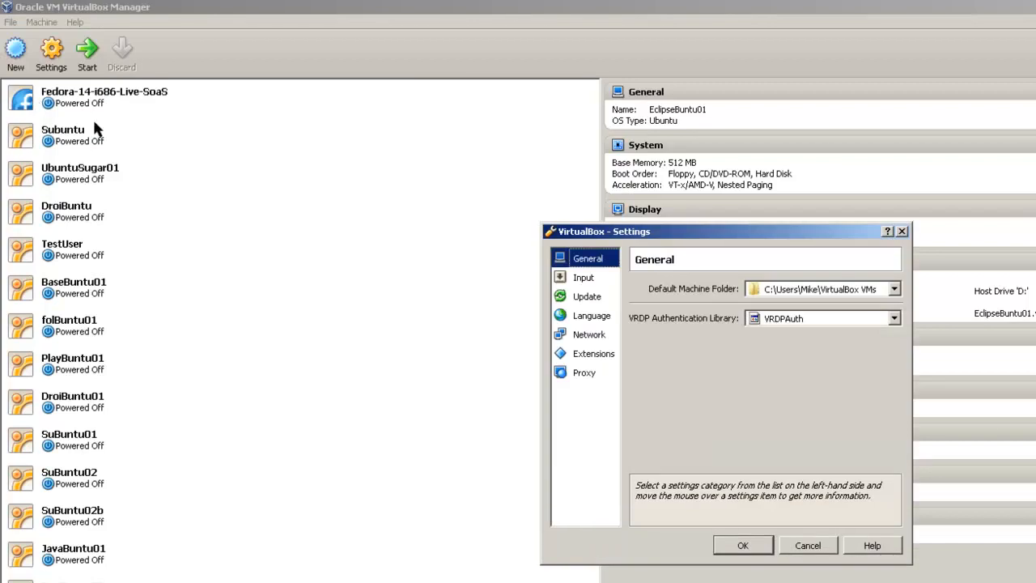
{"action": "mouse_move", "coordinate": [437, 188]}
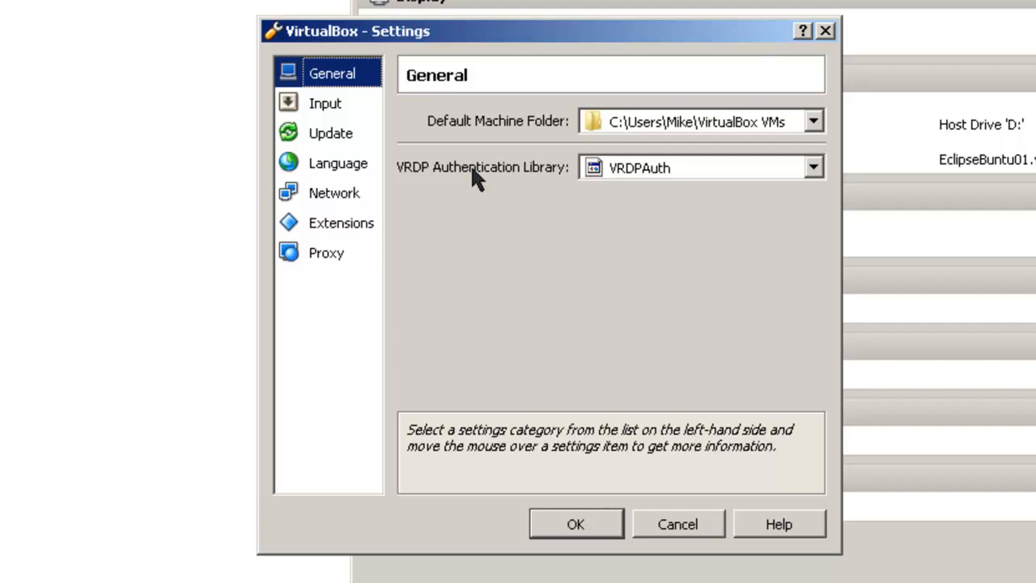
{"action": "mouse_move", "coordinate": [819, 125]}
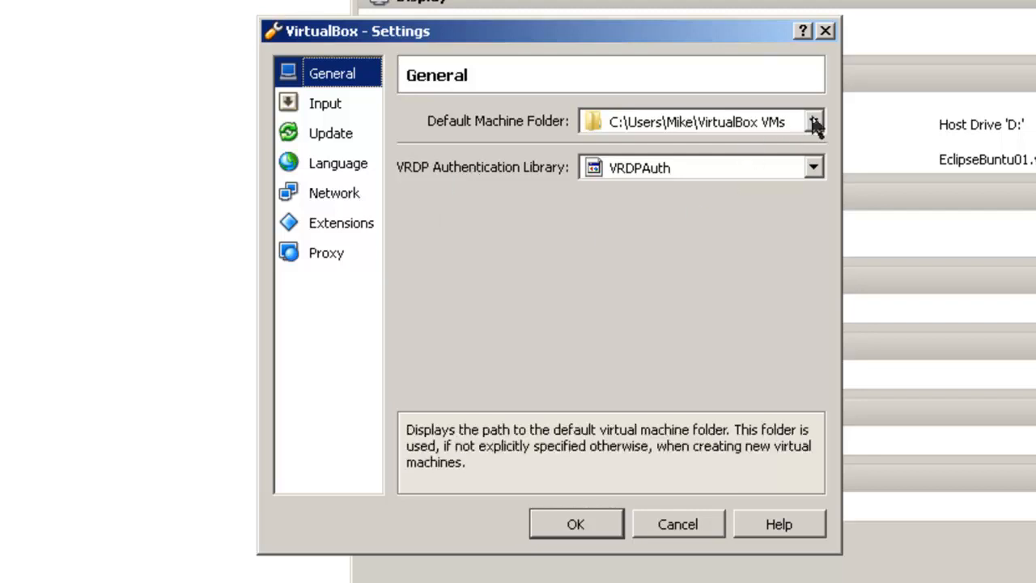
{"action": "left_click", "coordinate": [814, 122]}
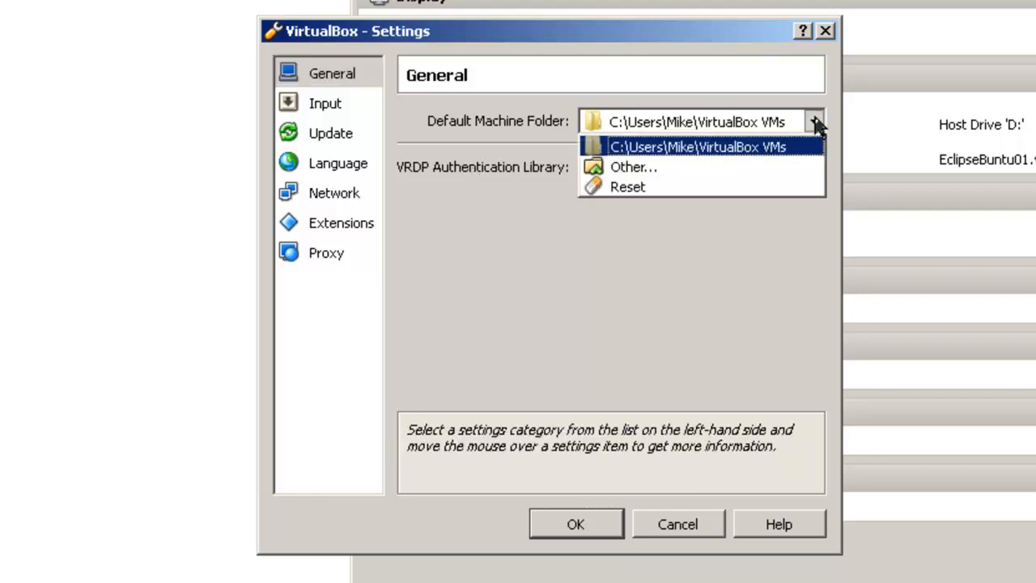
Step: Set the default machine folder to C:\Users\Public\Public VMs and close the preferences
{"action": "left_click", "coordinate": [633, 167]}
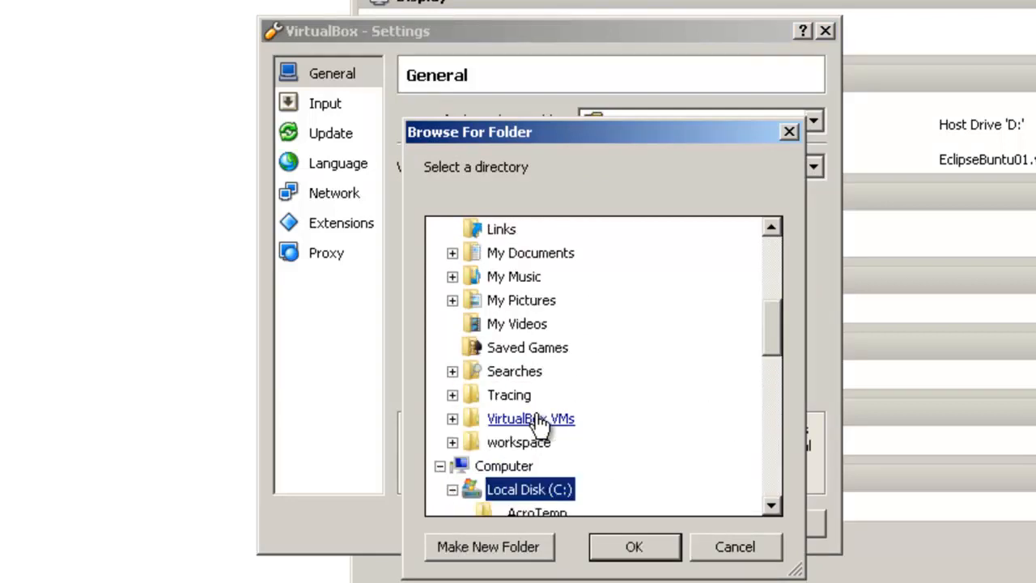
{"action": "scroll", "scroll_direction": "down", "scroll_amount": 3}
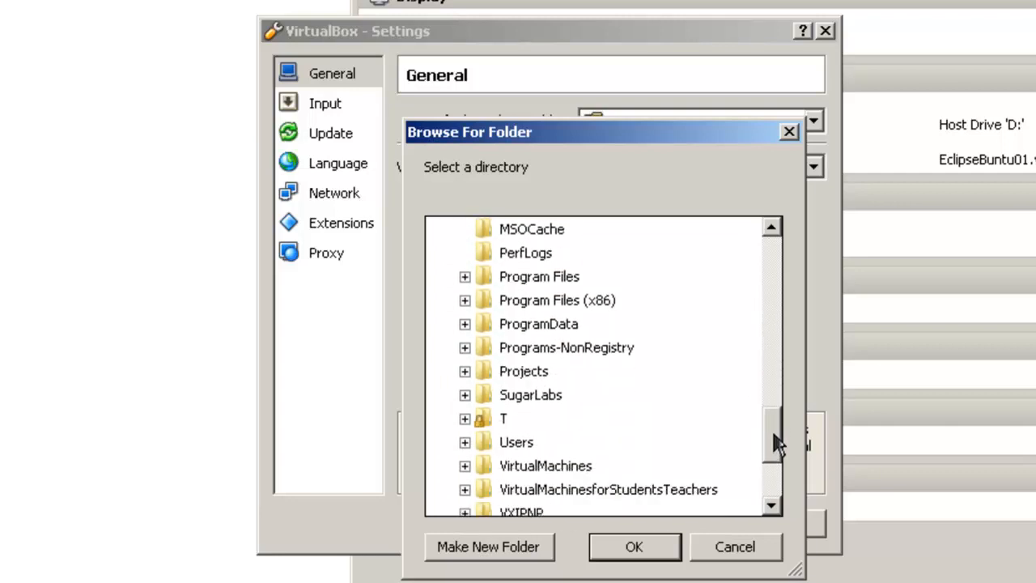
{"action": "left_click", "coordinate": [514, 442]}
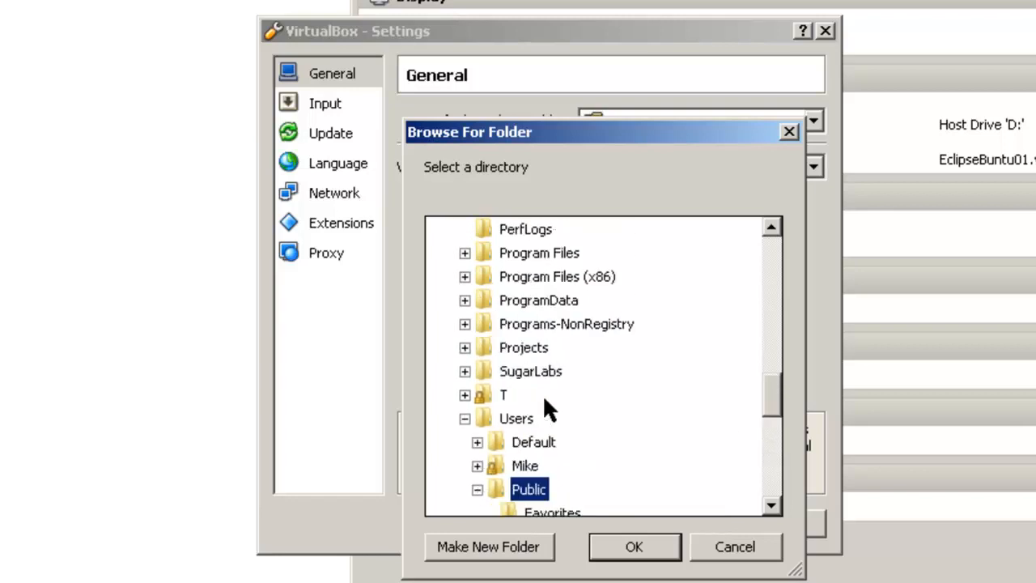
{"action": "scroll", "scroll_direction": "down", "scroll_amount": 3}
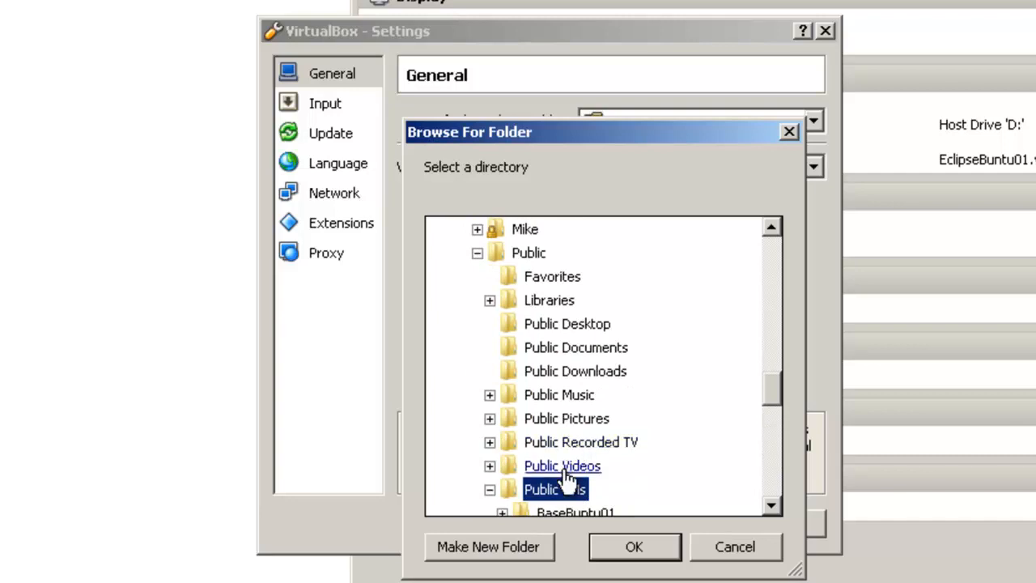
{"action": "mouse_move", "coordinate": [633, 547]}
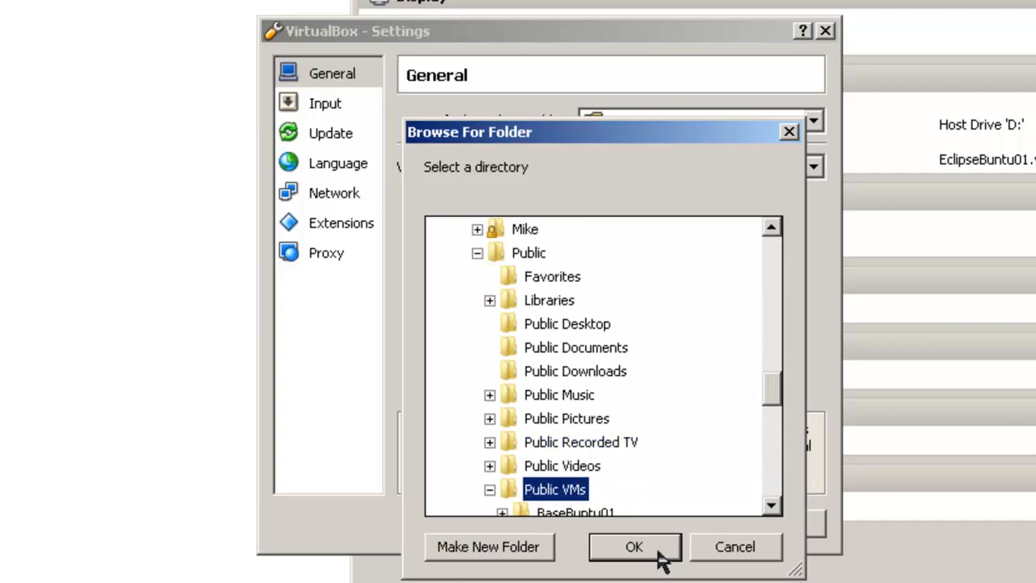
{"action": "left_click", "coordinate": [633, 547]}
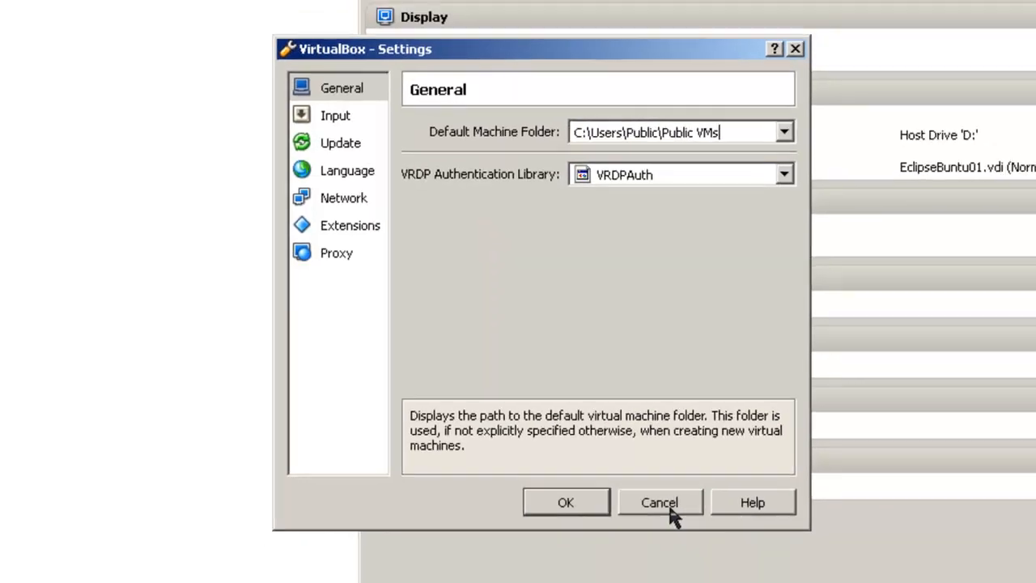
{"action": "left_click", "coordinate": [661, 502]}
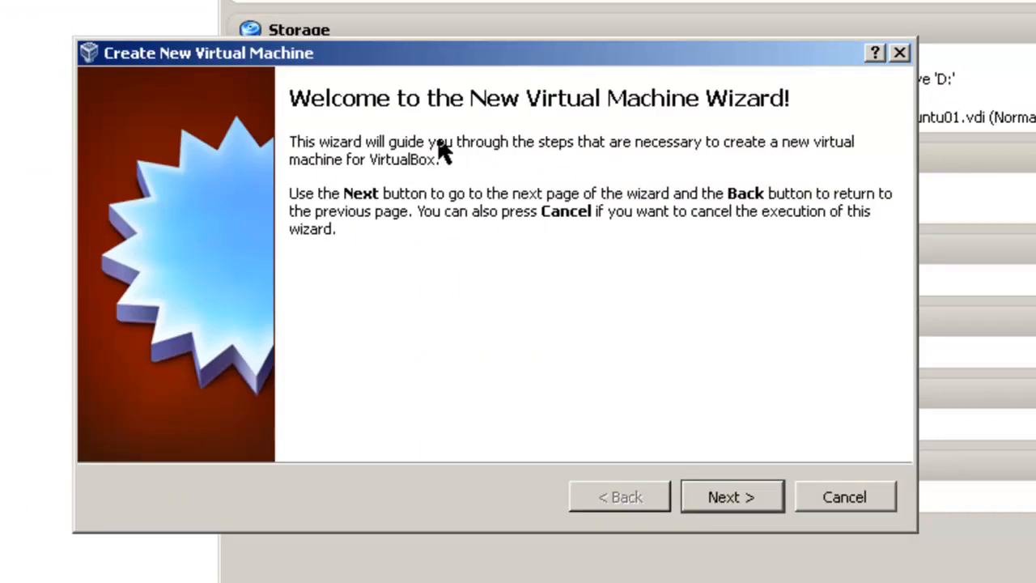
{"action": "mouse_move", "coordinate": [741, 121]}
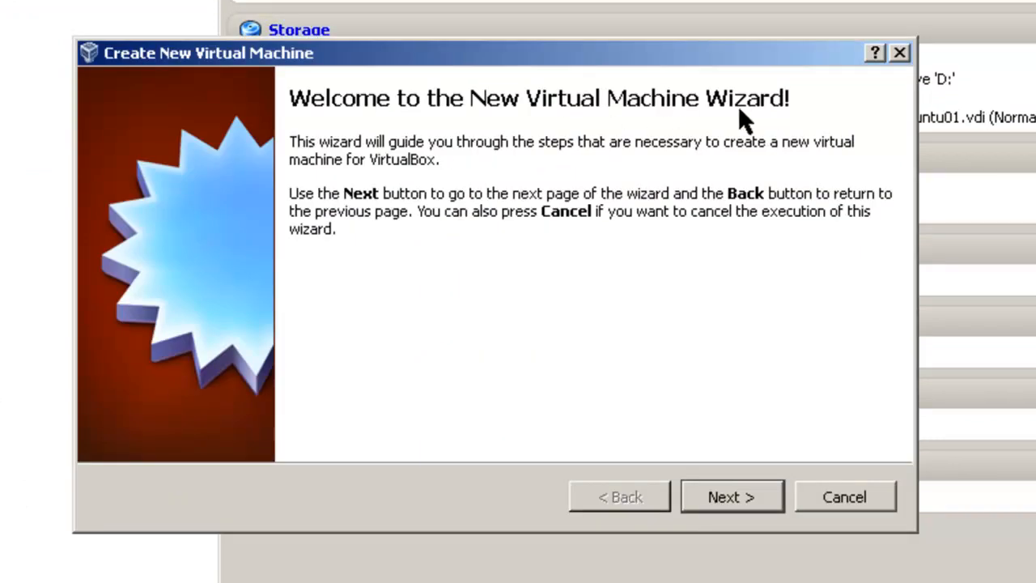
Step: Name the new VM UbuntuLAMP01 with Linux/Ubuntu as the OS type
{"action": "left_click", "coordinate": [731, 496]}
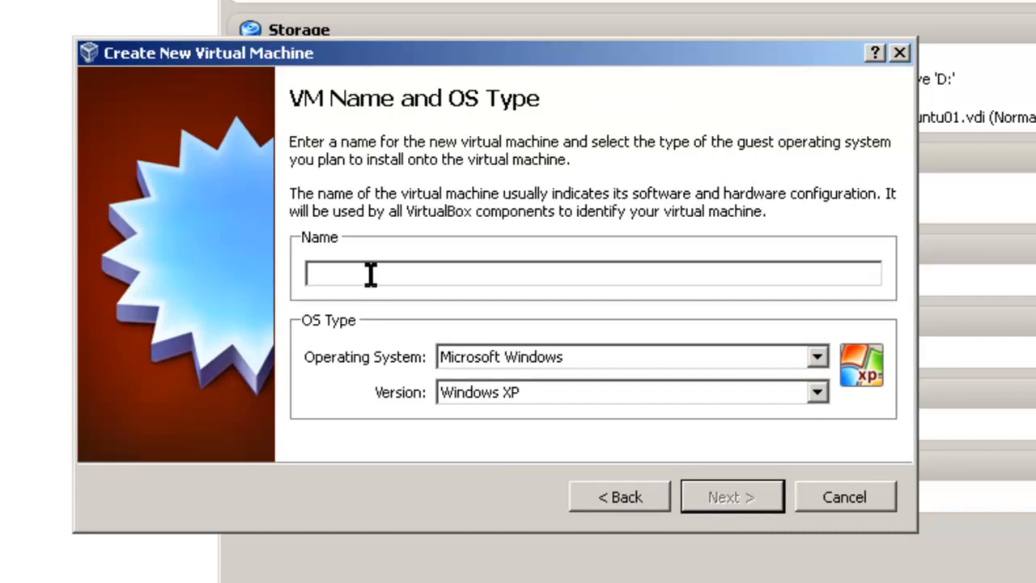
{"action": "type", "text": "Ubuntu"}
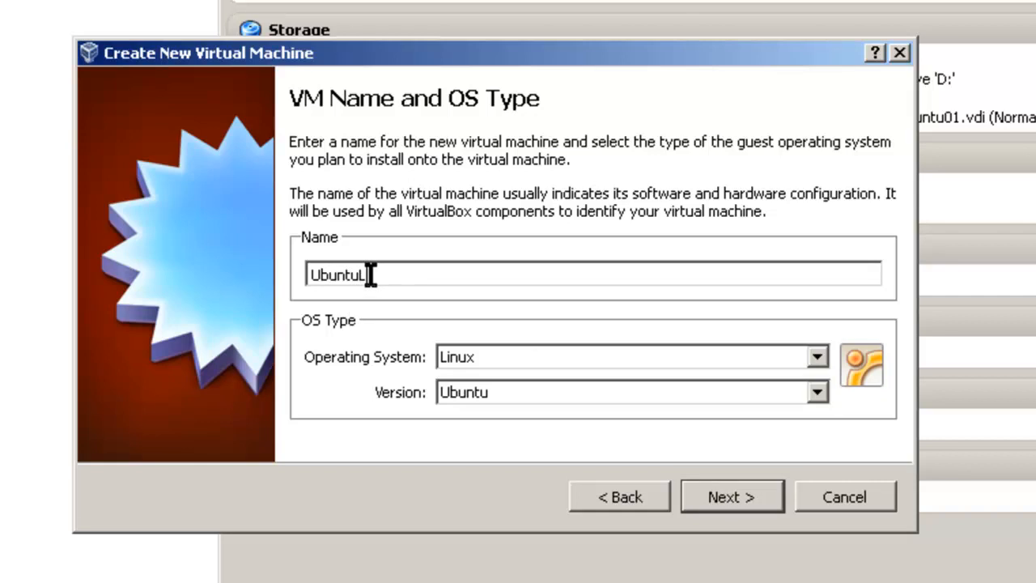
{"action": "type", "text": "AMP01"}
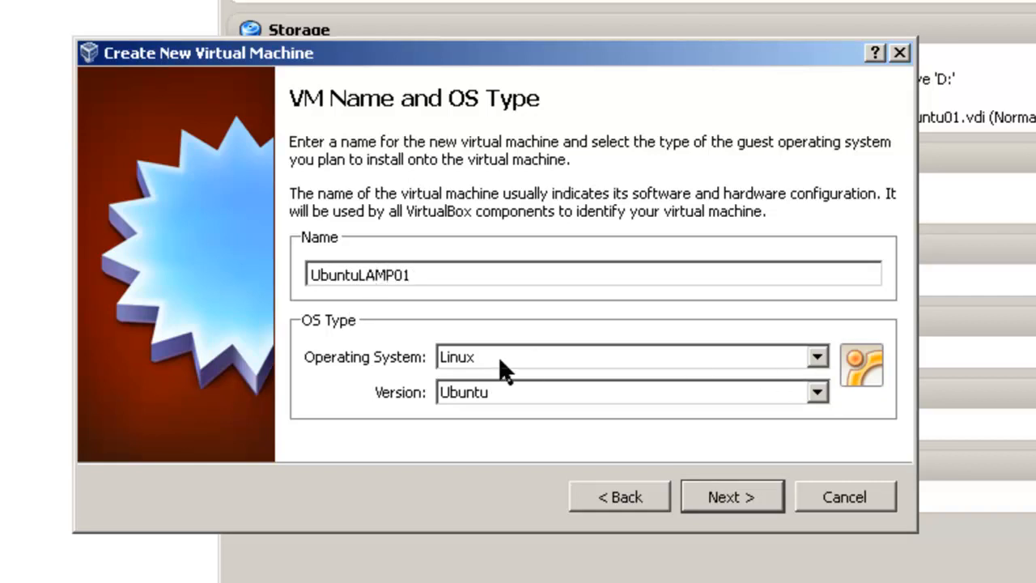
{"action": "mouse_move", "coordinate": [496, 399]}
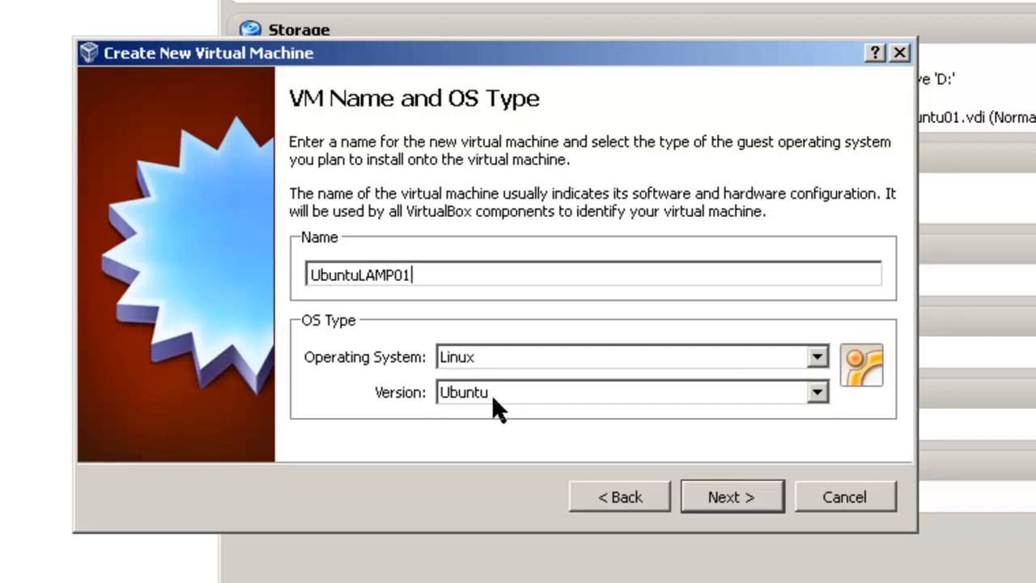
{"action": "left_click", "coordinate": [731, 496]}
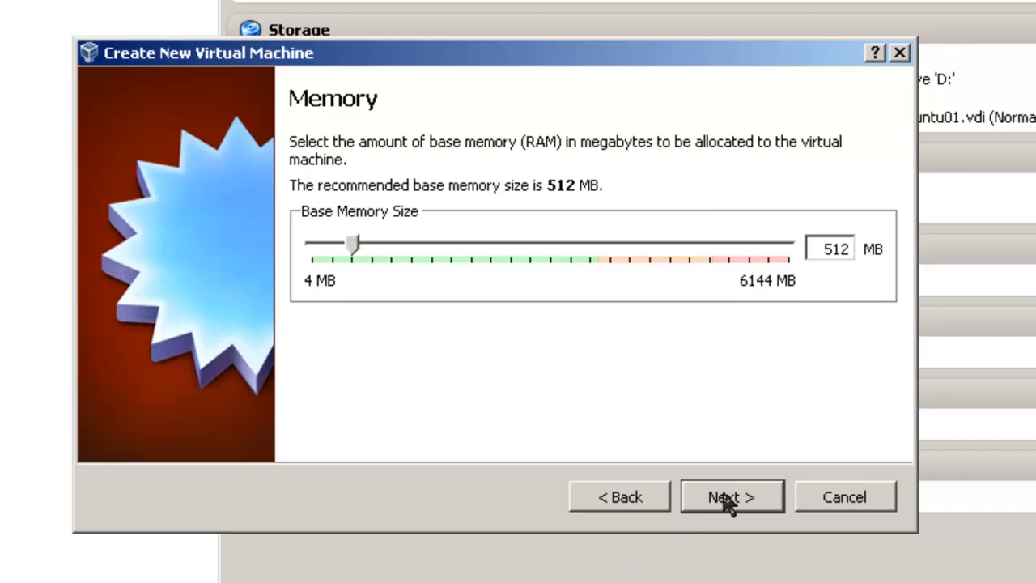
Step: Keep 512 MB memory and choose to create a new start-up hard disk
{"action": "left_click", "coordinate": [730, 496]}
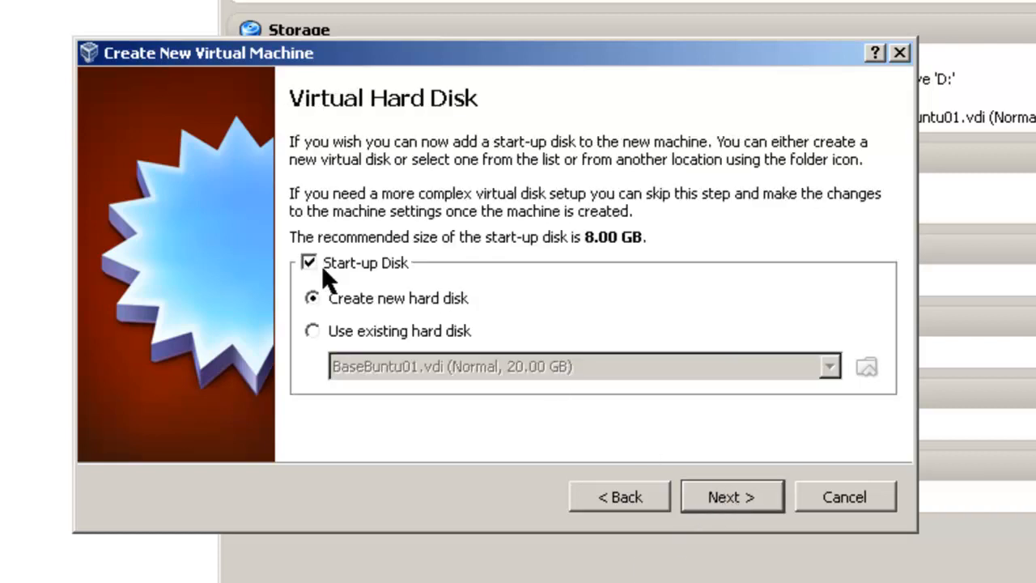
{"action": "mouse_move", "coordinate": [352, 279]}
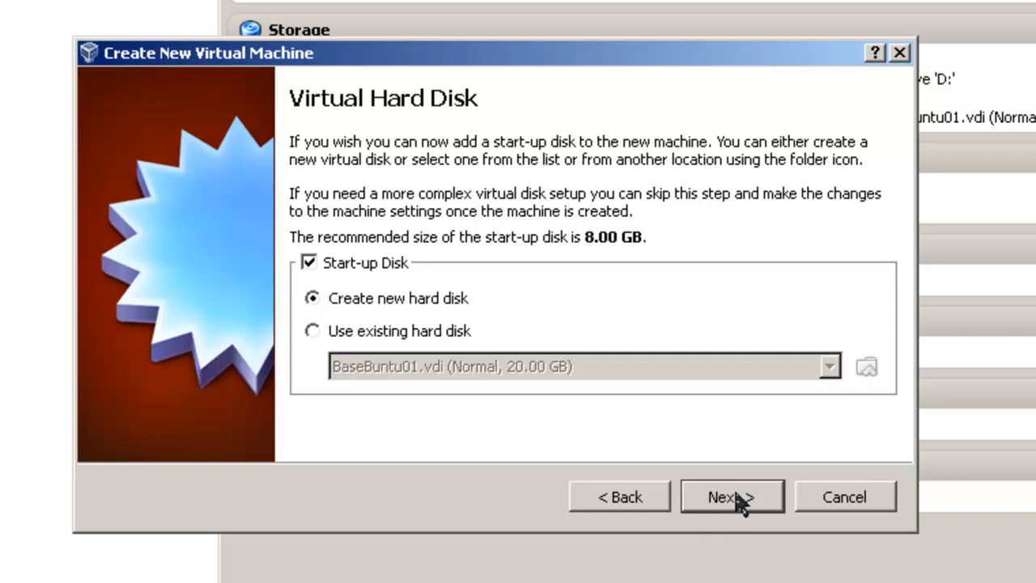
{"action": "left_click", "coordinate": [729, 496]}
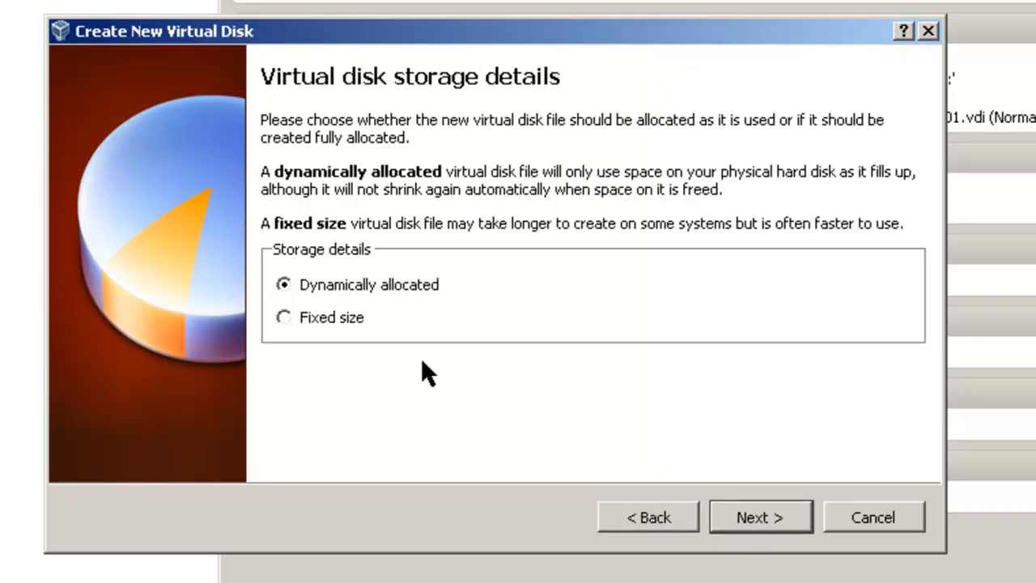
{"action": "mouse_move", "coordinate": [424, 306]}
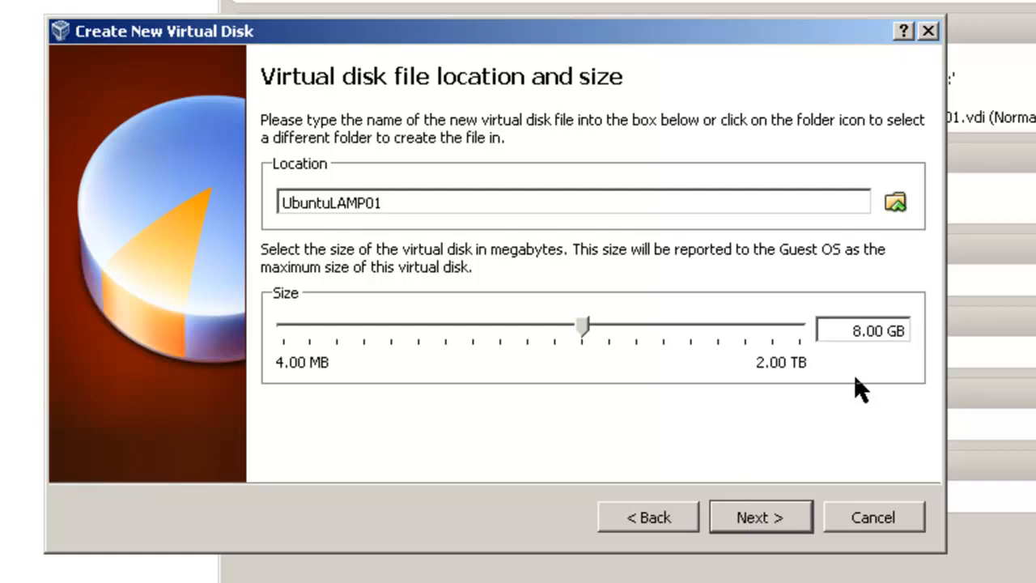
{"action": "mouse_move", "coordinate": [857, 405]}
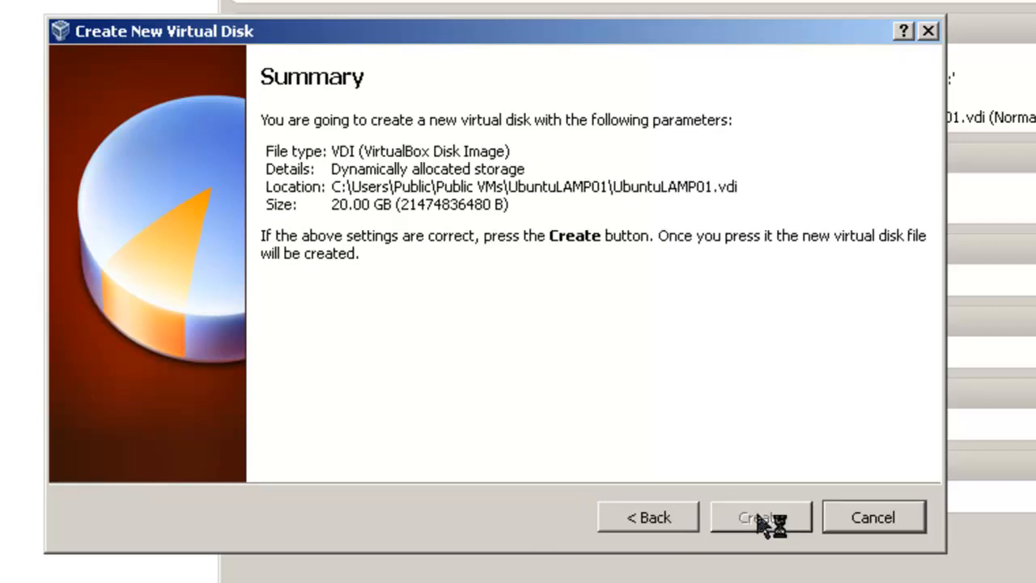
Step: Create the 20 GB UbuntuLAMP01.vdi disk and show disc options for the empty CD/DVD drive
{"action": "left_click", "coordinate": [764, 517]}
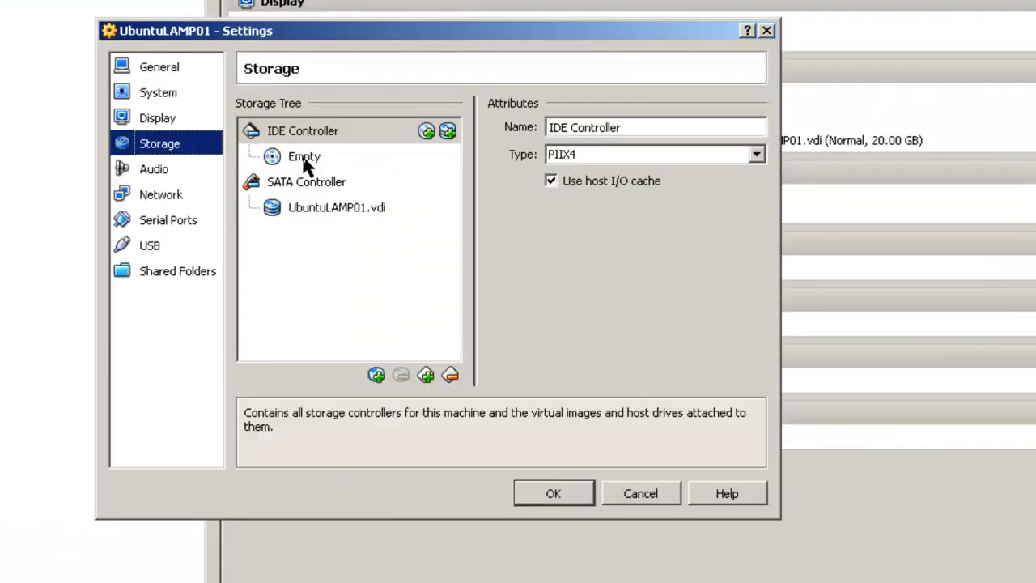
{"action": "mouse_move", "coordinate": [273, 158]}
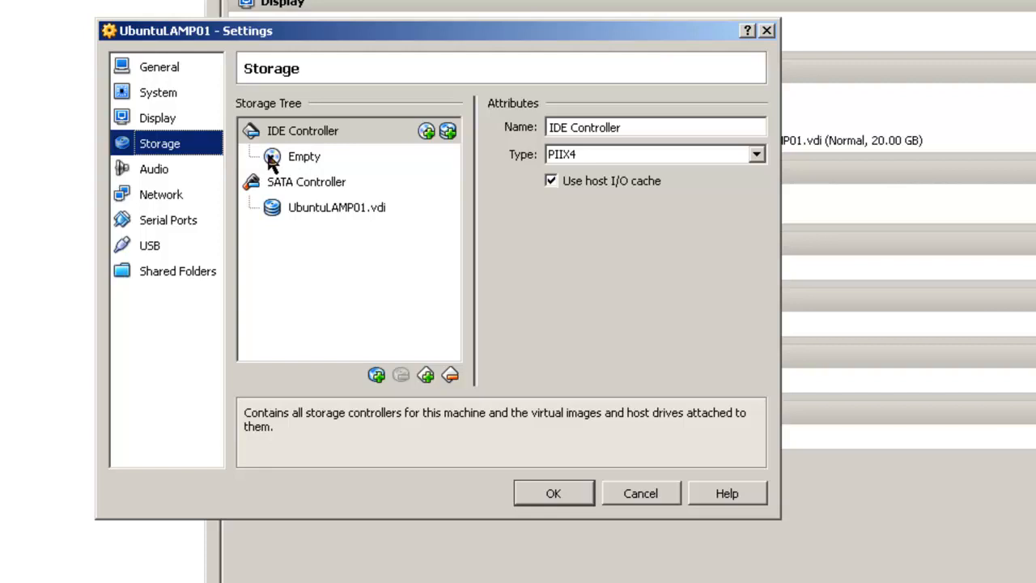
{"action": "left_click", "coordinate": [303, 156]}
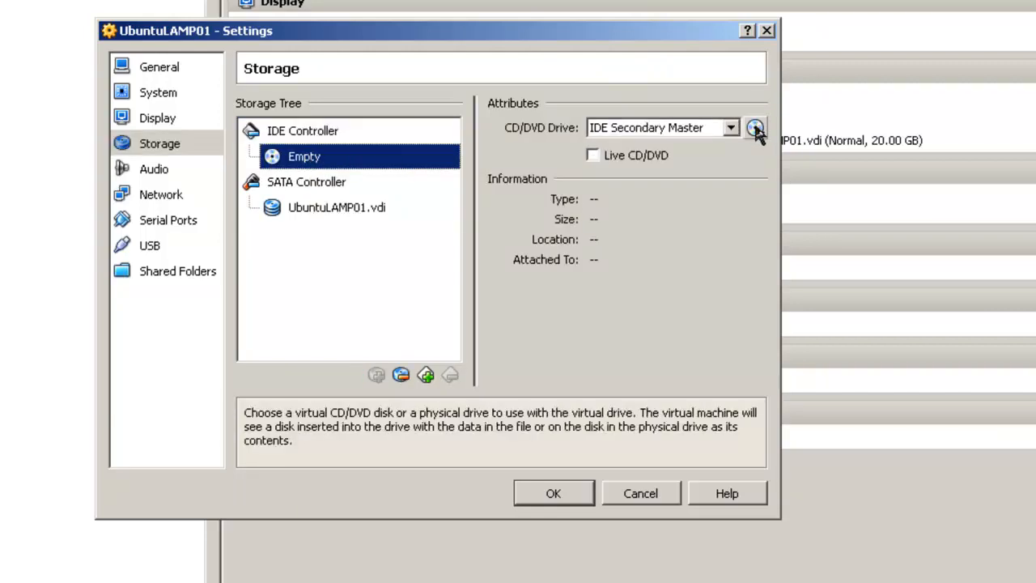
{"action": "mouse_move", "coordinate": [753, 127]}
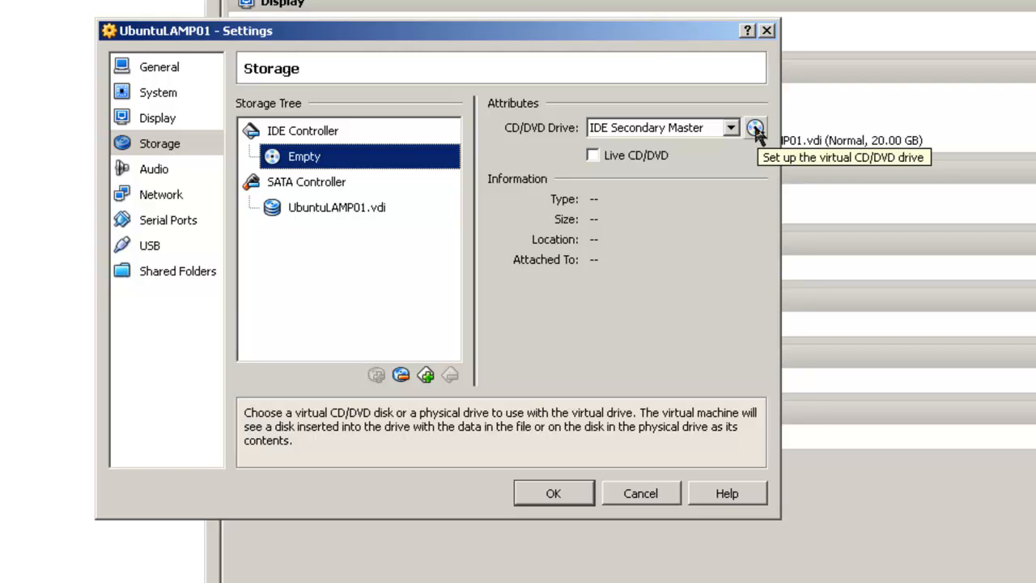
{"action": "left_click", "coordinate": [751, 128]}
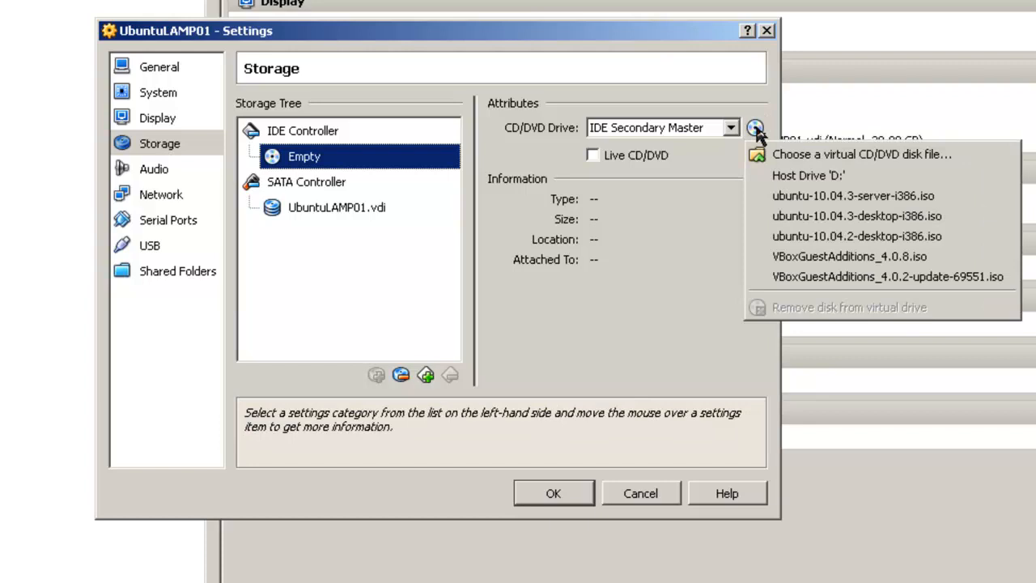
Step: Load ubuntu-10.04.3-server-i386.iso from Downloads\Ubuntu\UbuntuServer10-04-3-32bit into the CD/DVD drive
{"action": "left_click", "coordinate": [863, 154]}
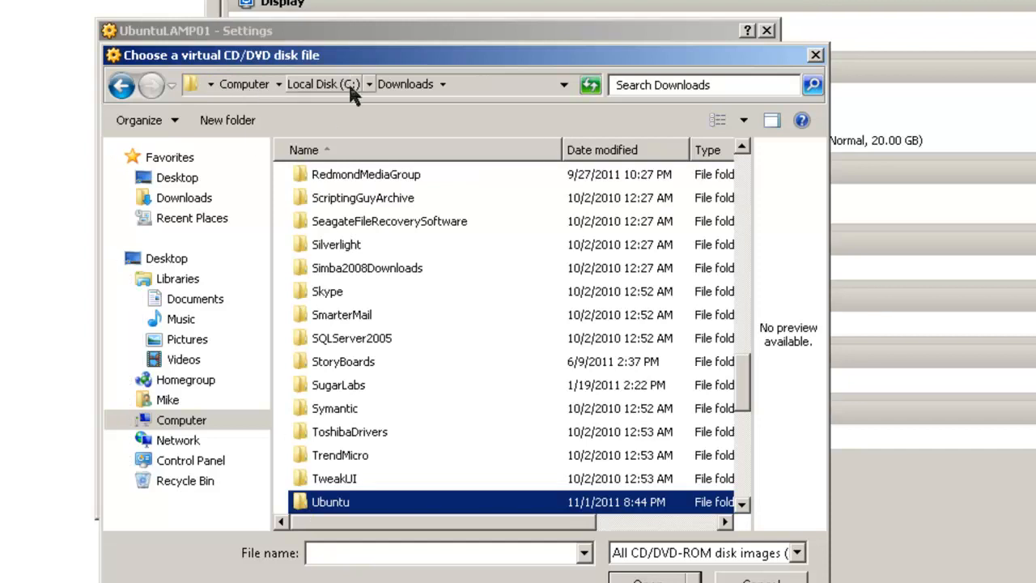
{"action": "double_click", "coordinate": [330, 500]}
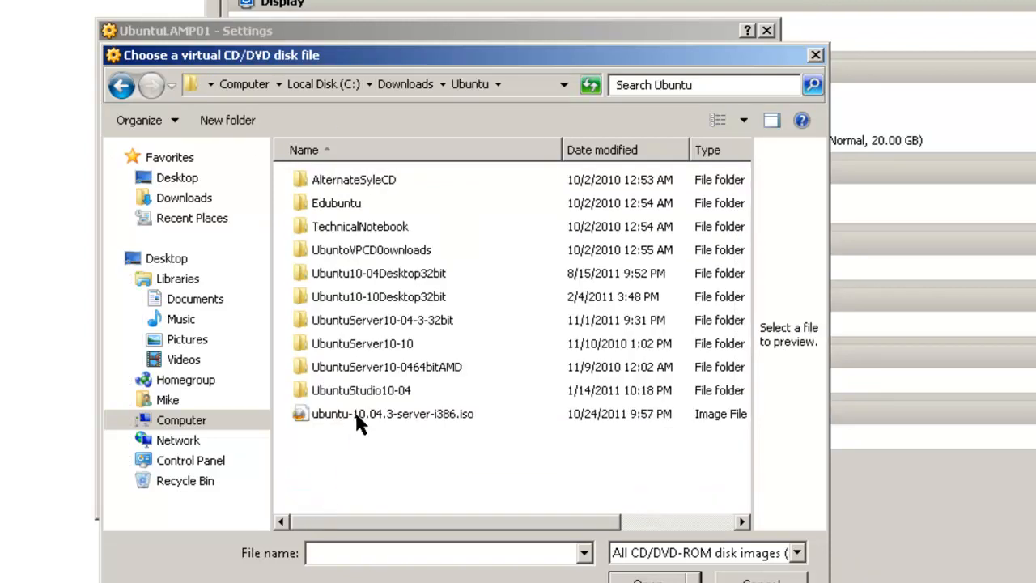
{"action": "mouse_move", "coordinate": [391, 323]}
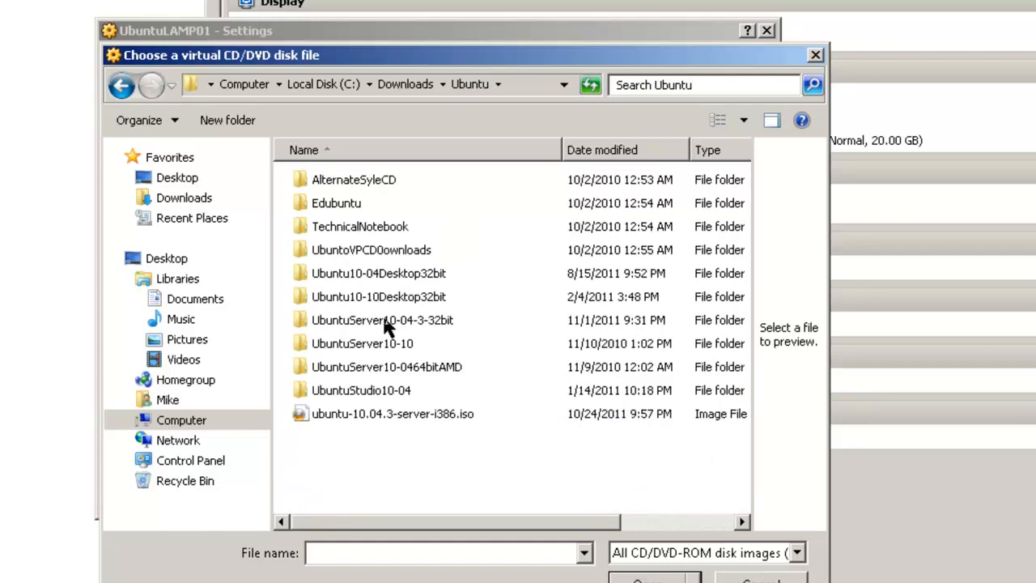
{"action": "left_click", "coordinate": [373, 319]}
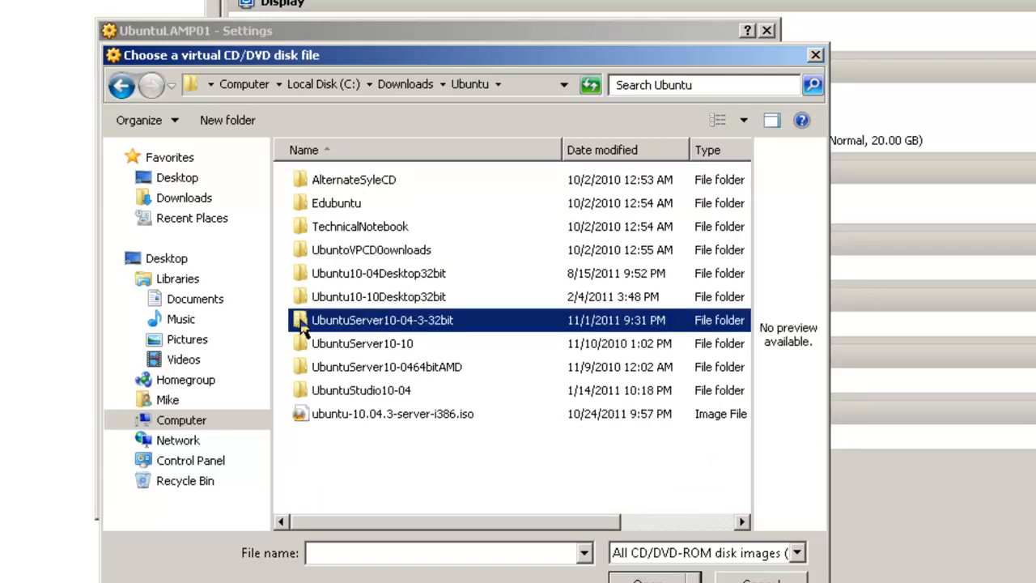
{"action": "double_click", "coordinate": [378, 319]}
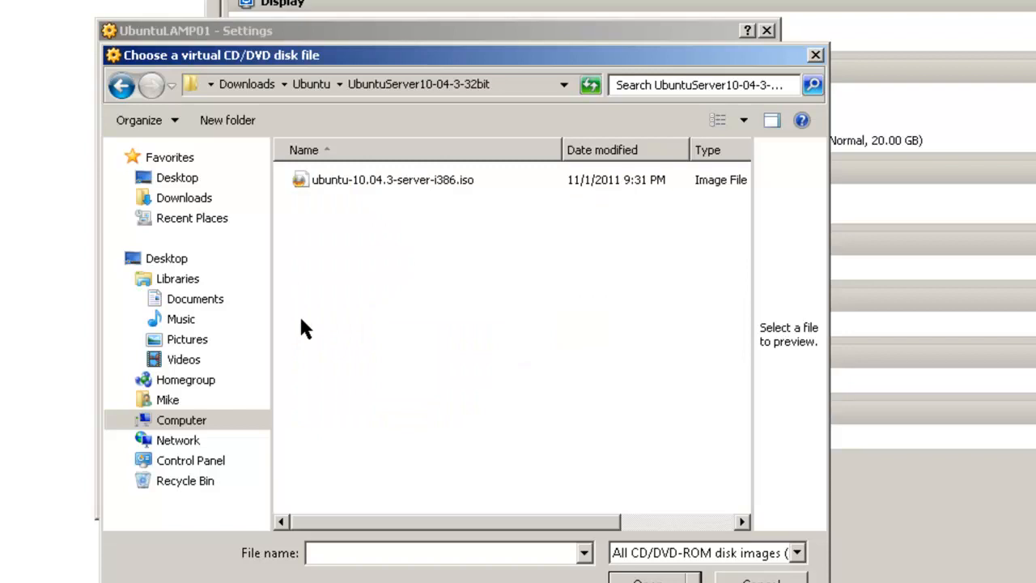
{"action": "left_click", "coordinate": [387, 179]}
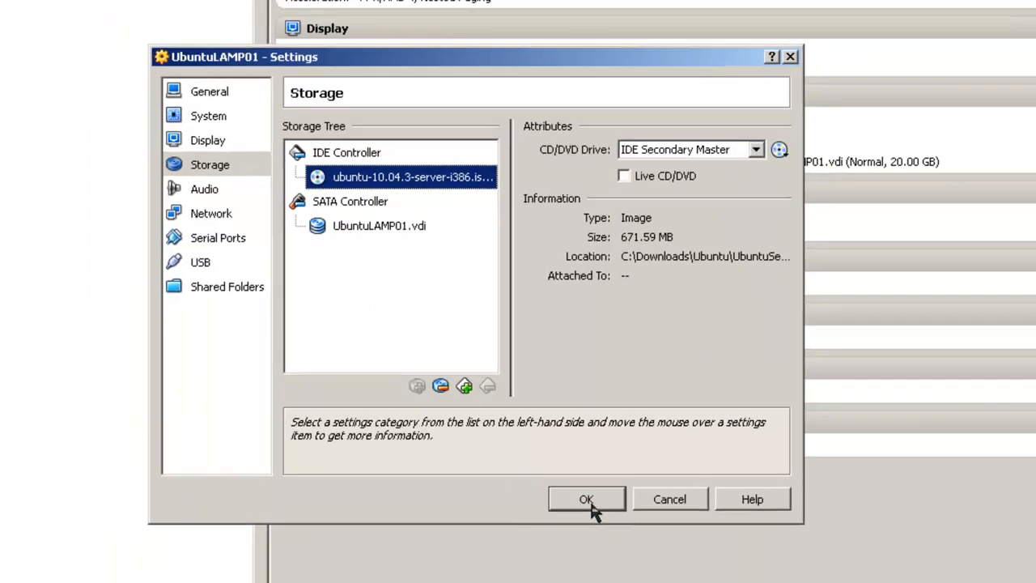
Step: Confirm UbuntuLAMP01's storage settings with OK
{"action": "left_click", "coordinate": [586, 498]}
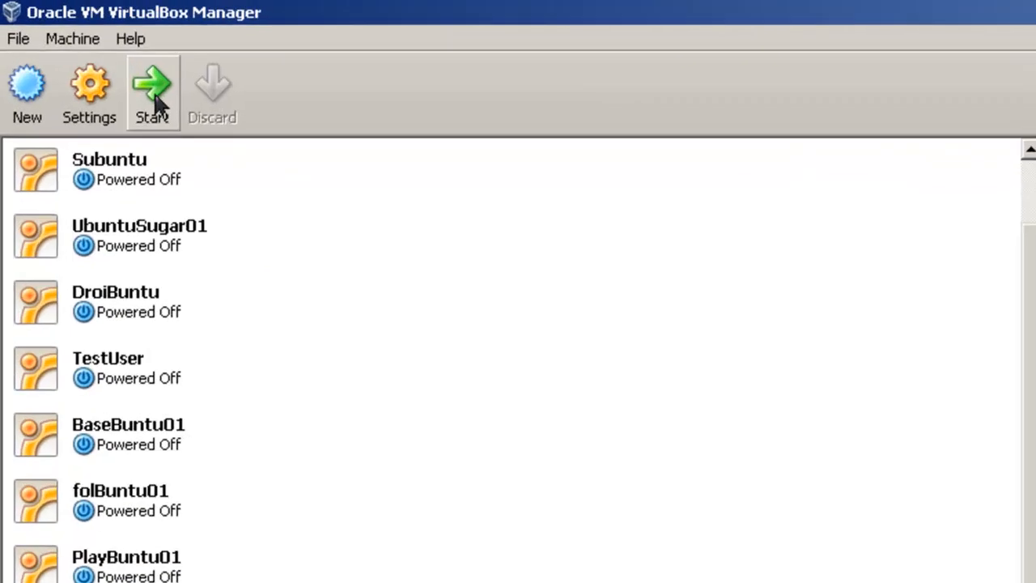
{"action": "mouse_move", "coordinate": [170, 105]}
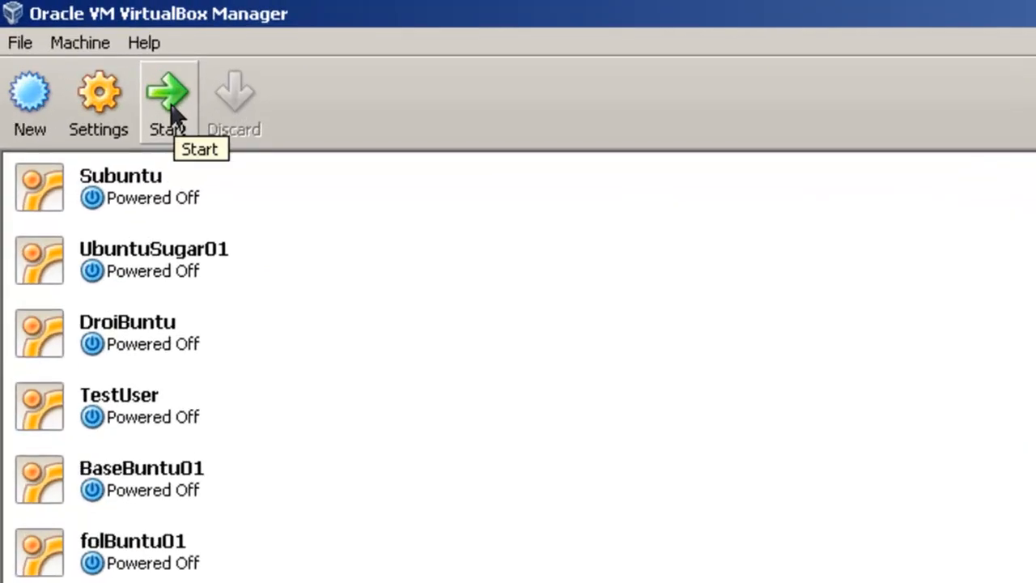